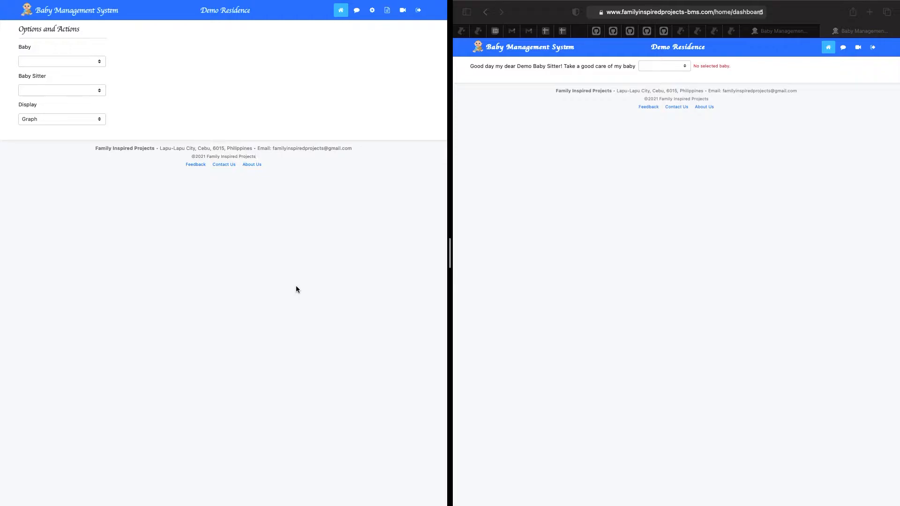
pyautogui.moveTo(63, 65)
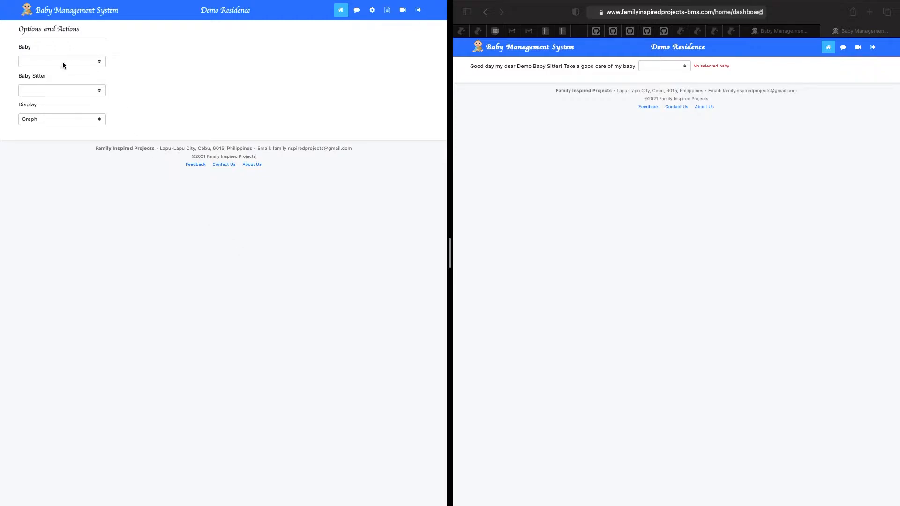
# Select Demo Baby and Demo Baby Sitter in the parent dashboard dropdowns
pyautogui.click(62, 62)
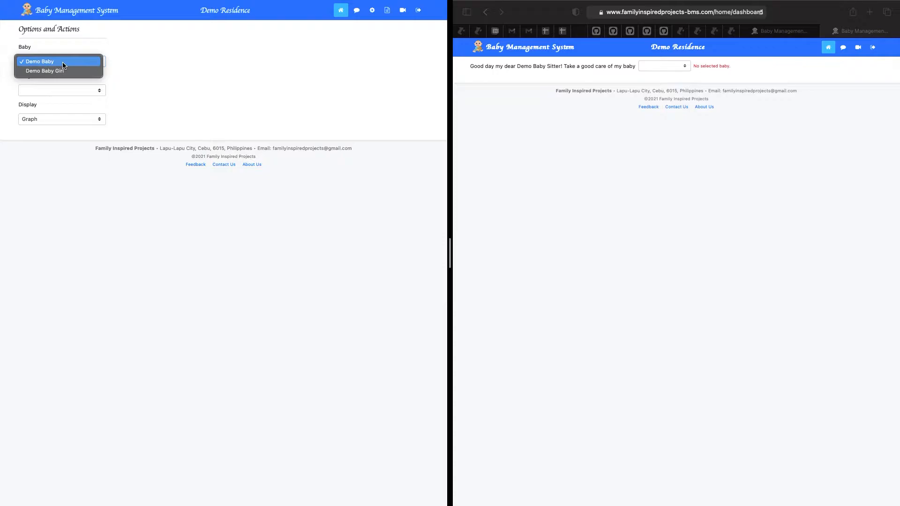
pyautogui.click(39, 62)
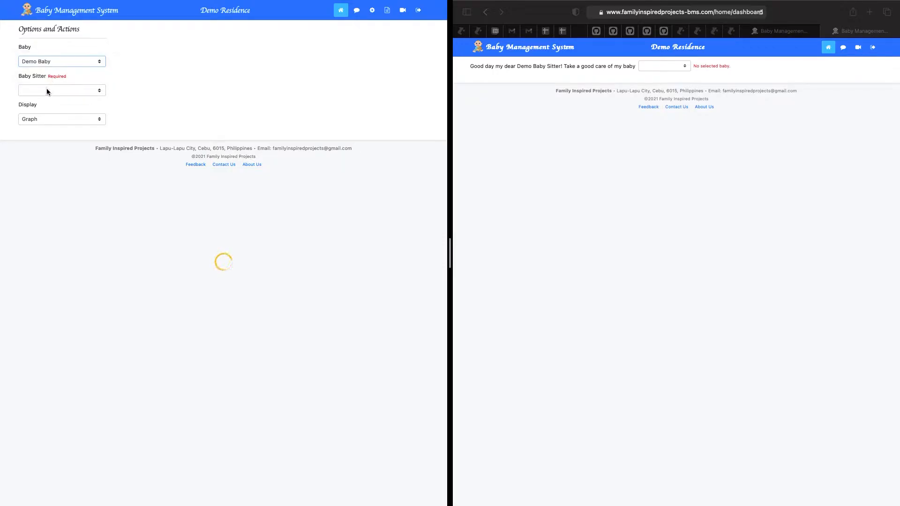
pyautogui.click(62, 90)
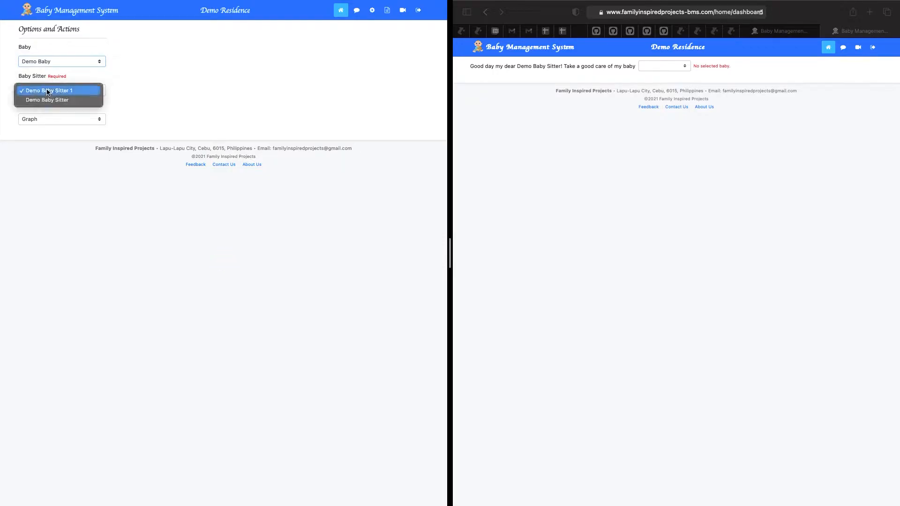
pyautogui.click(50, 90)
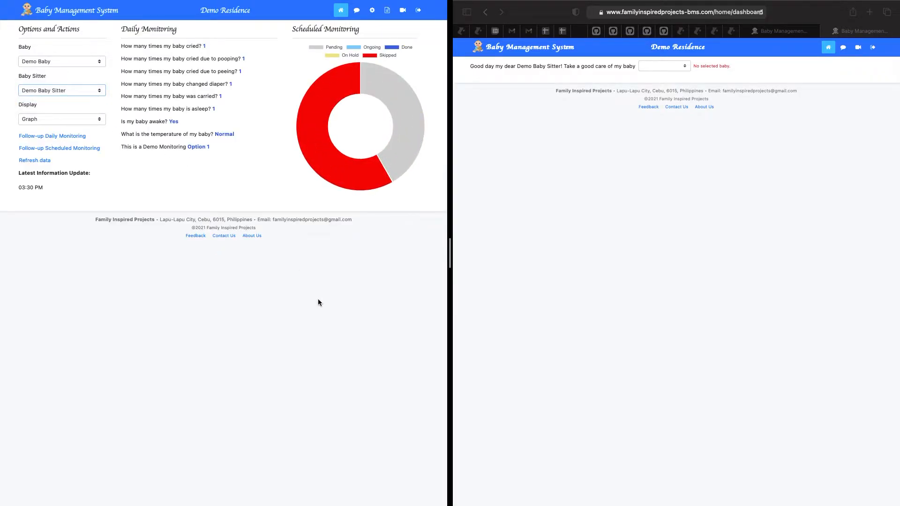
pyautogui.moveTo(136, 264)
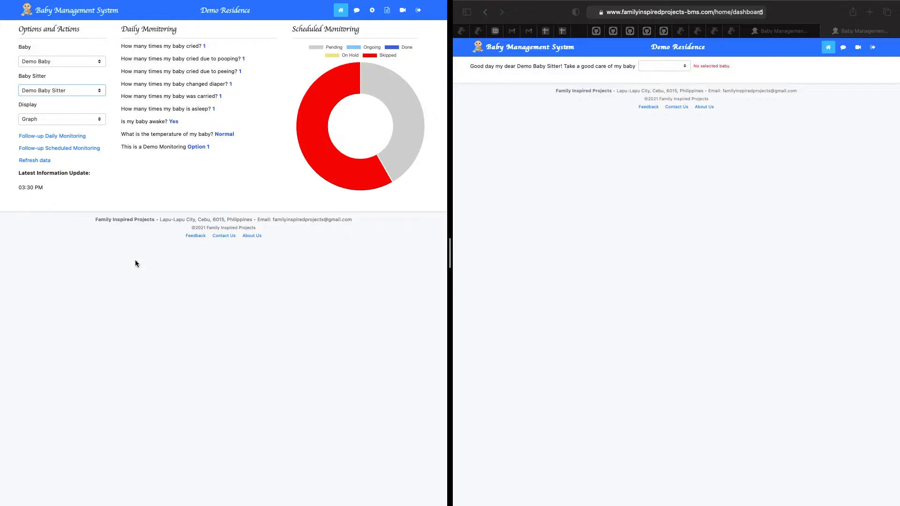
pyautogui.moveTo(606, 362)
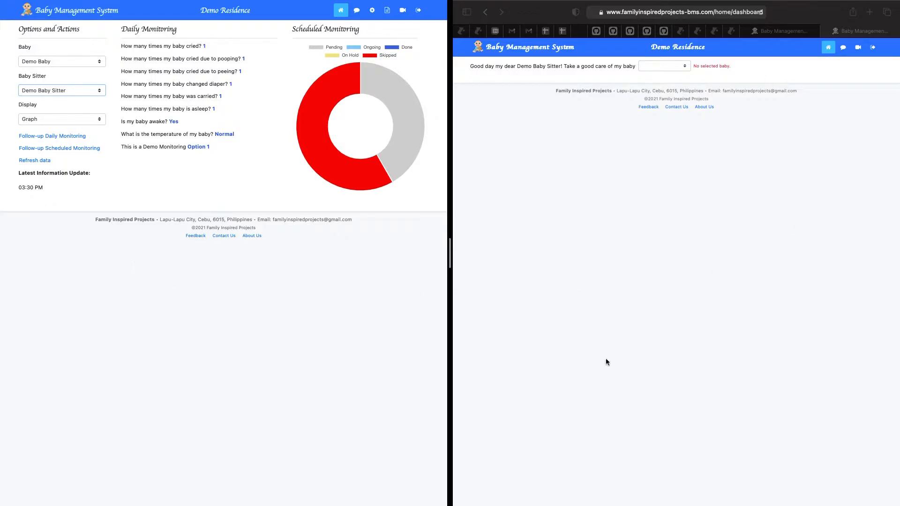
pyautogui.moveTo(620, 331)
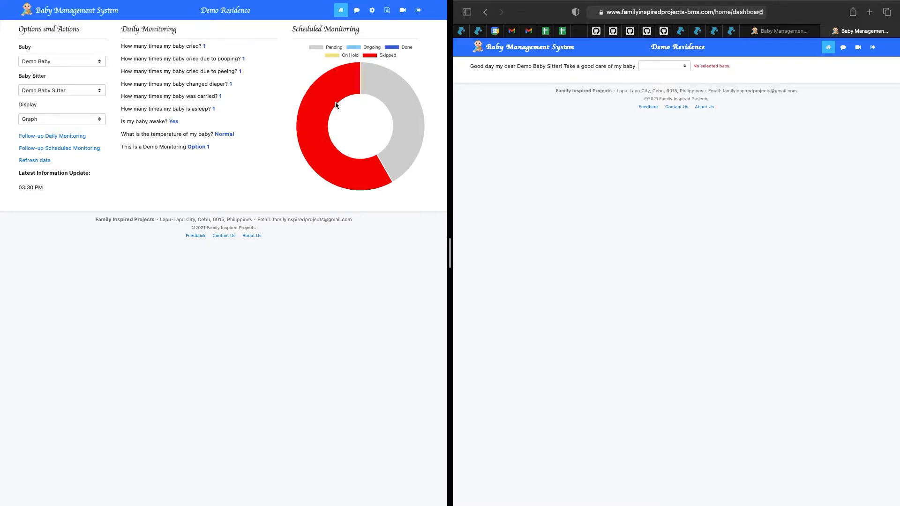
pyautogui.moveTo(384, 79)
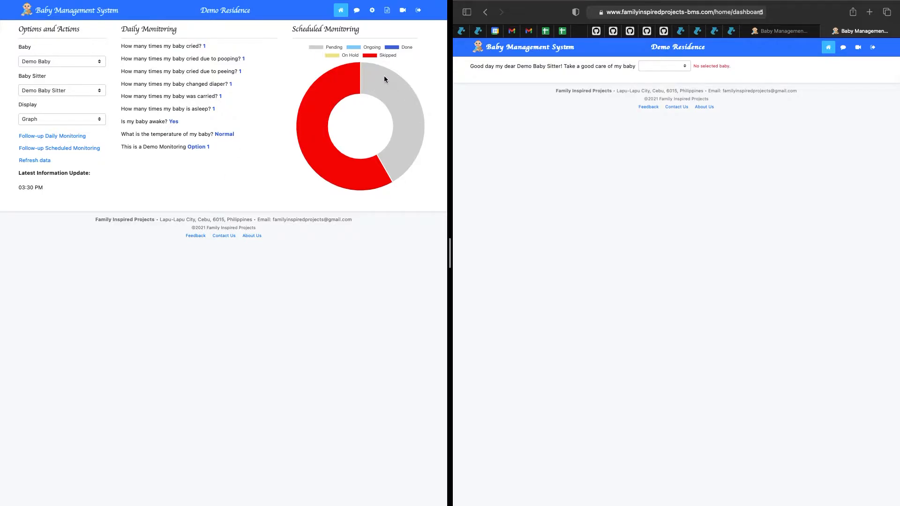
pyautogui.moveTo(362, 63)
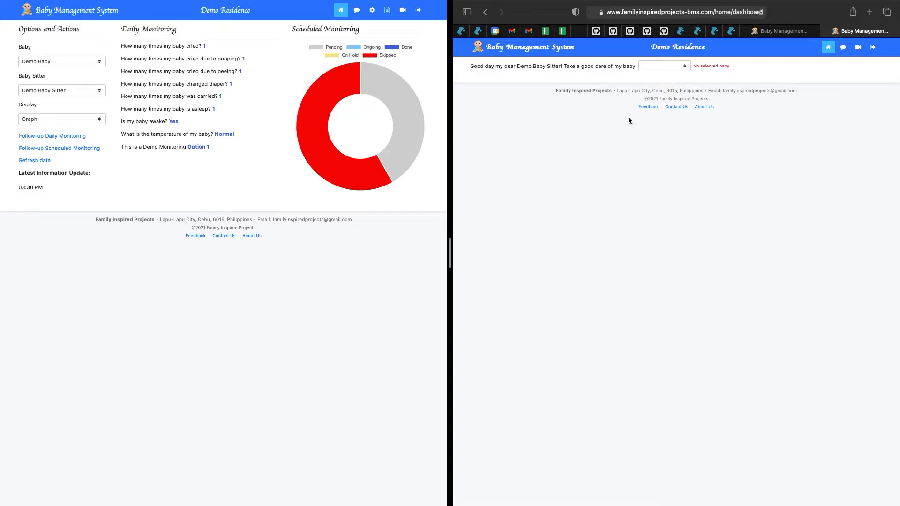
# Select Demo Baby on the babysitter dashboard and set the 2 PM monitoring to On-going
pyautogui.click(663, 65)
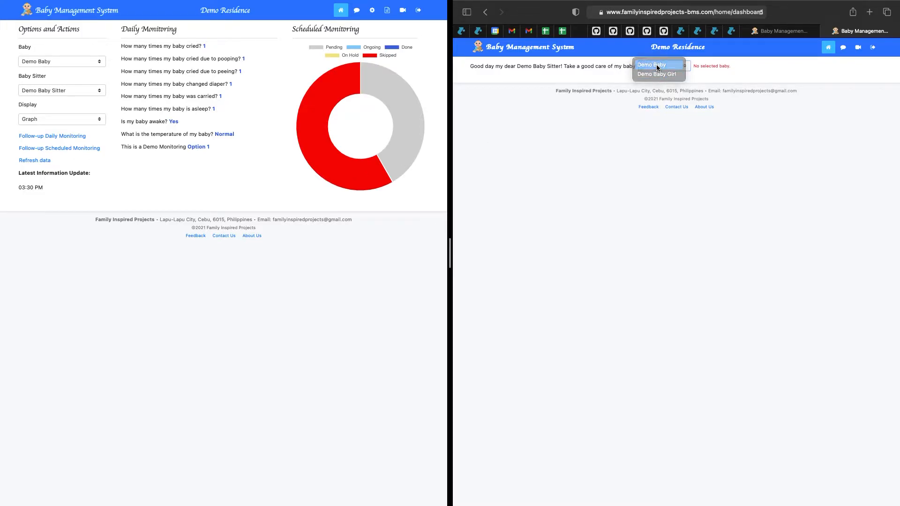
pyautogui.click(651, 65)
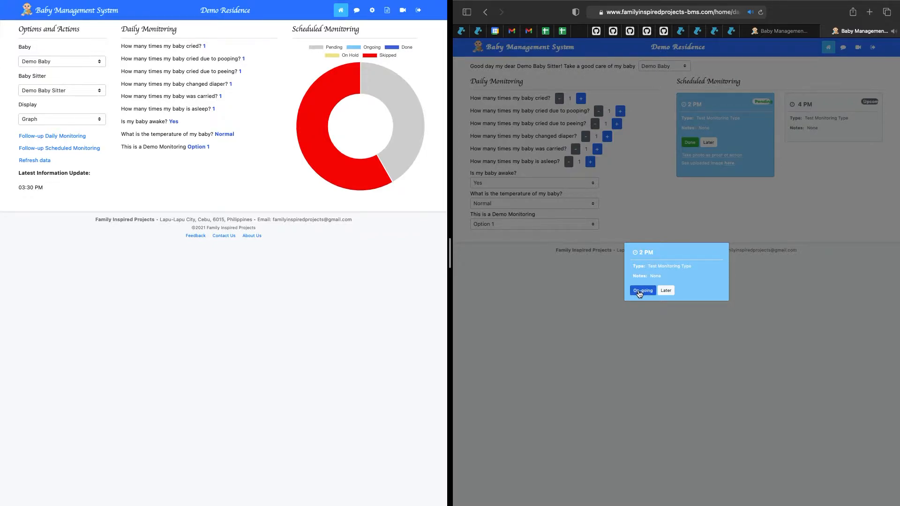
pyautogui.click(642, 290)
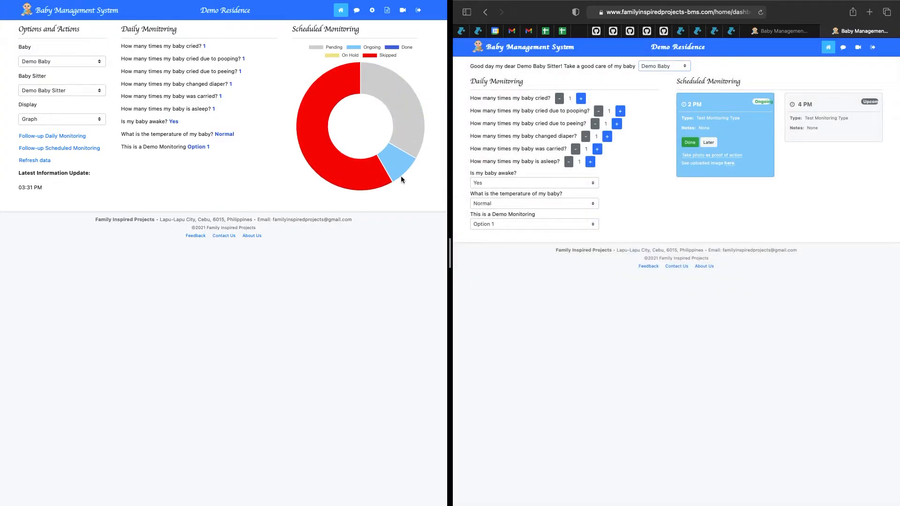
pyautogui.moveTo(292, 178)
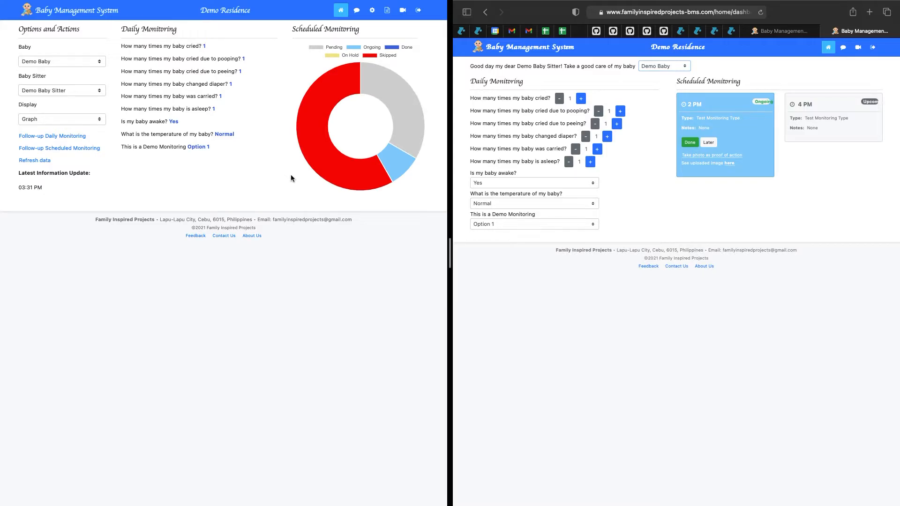
pyautogui.moveTo(684, 281)
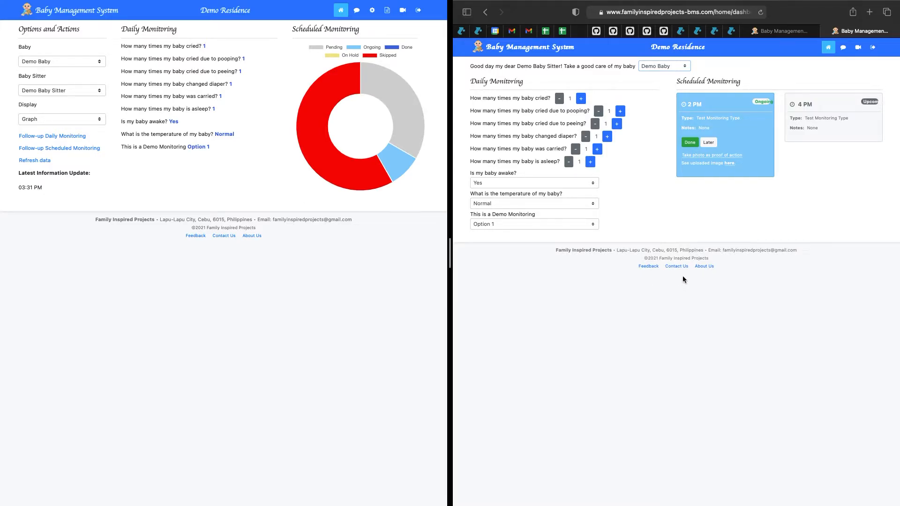
pyautogui.moveTo(822, 198)
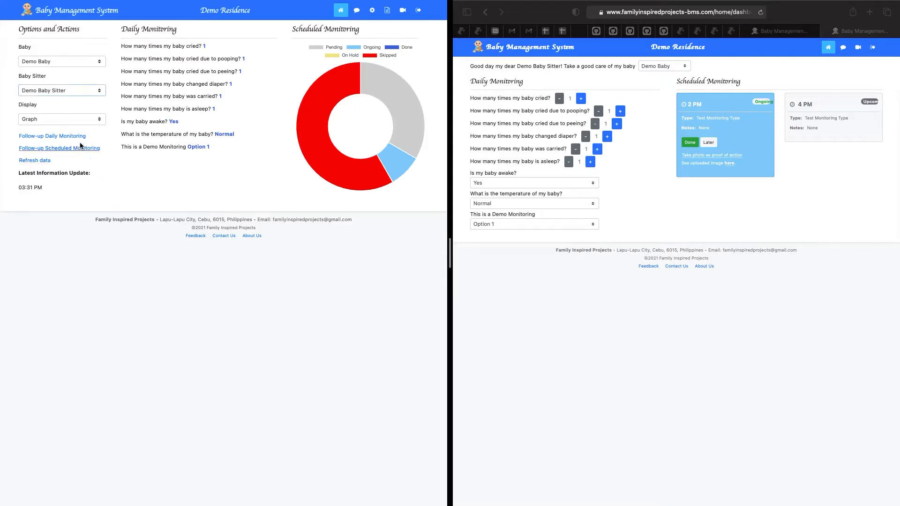
# Send a Follow-up Daily Monitoring reminder and acknowledge it with Got it on the babysitter side
pyautogui.click(52, 136)
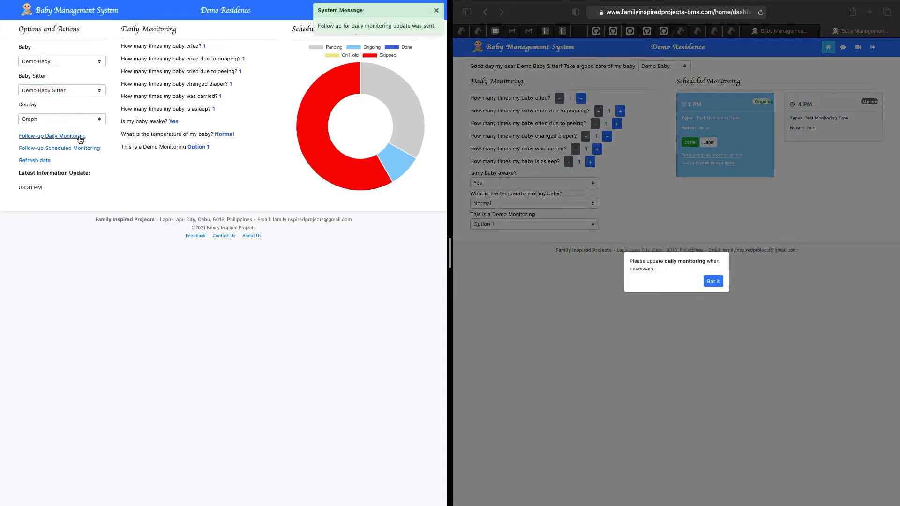
pyautogui.moveTo(693, 387)
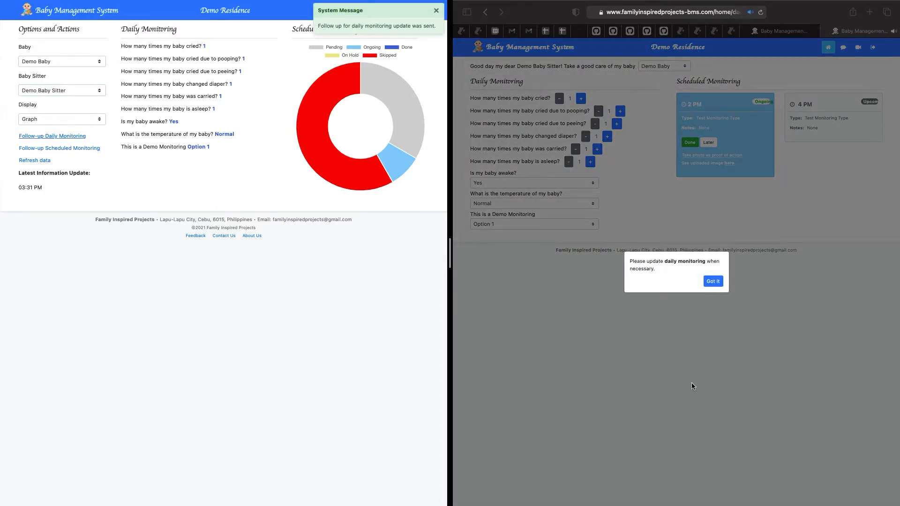
pyautogui.click(436, 9)
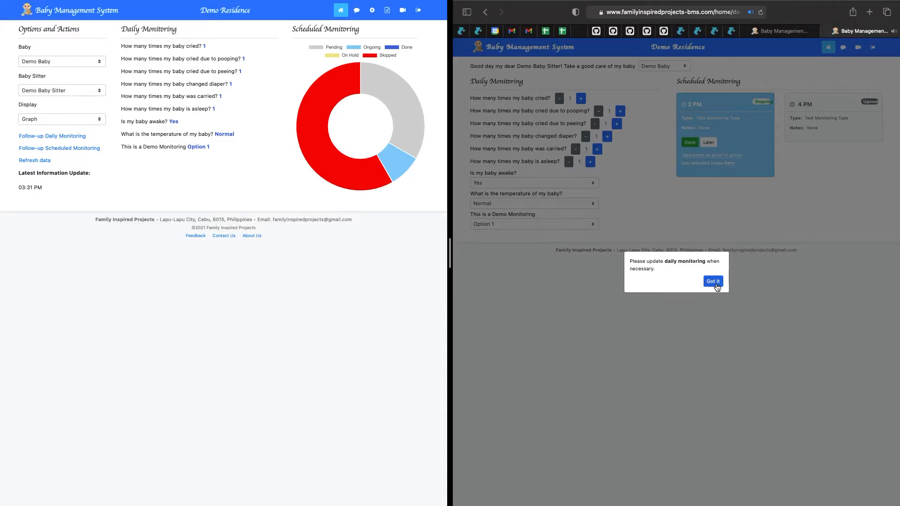
pyautogui.click(713, 282)
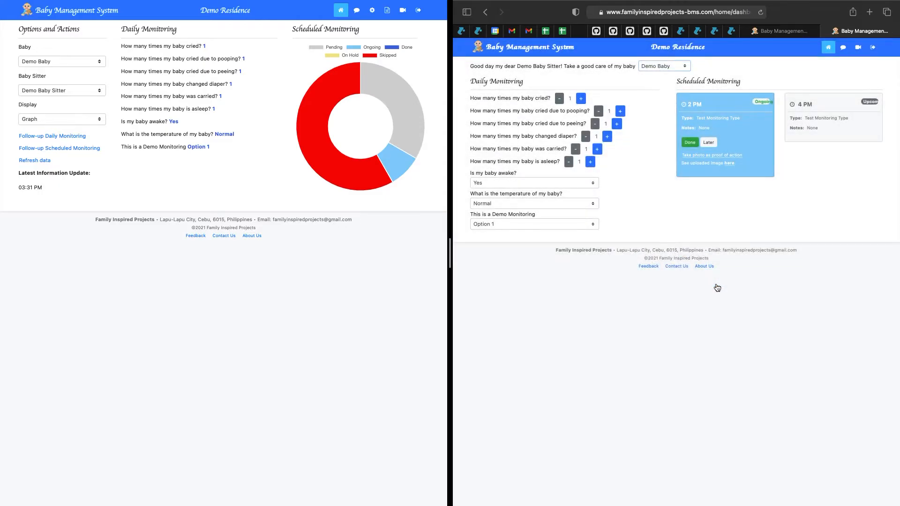
pyautogui.moveTo(512, 289)
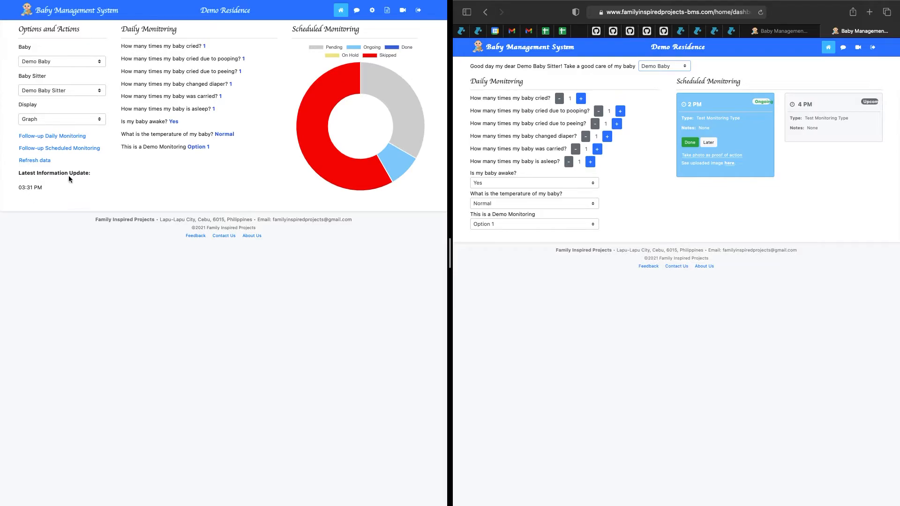
pyautogui.moveTo(114, 167)
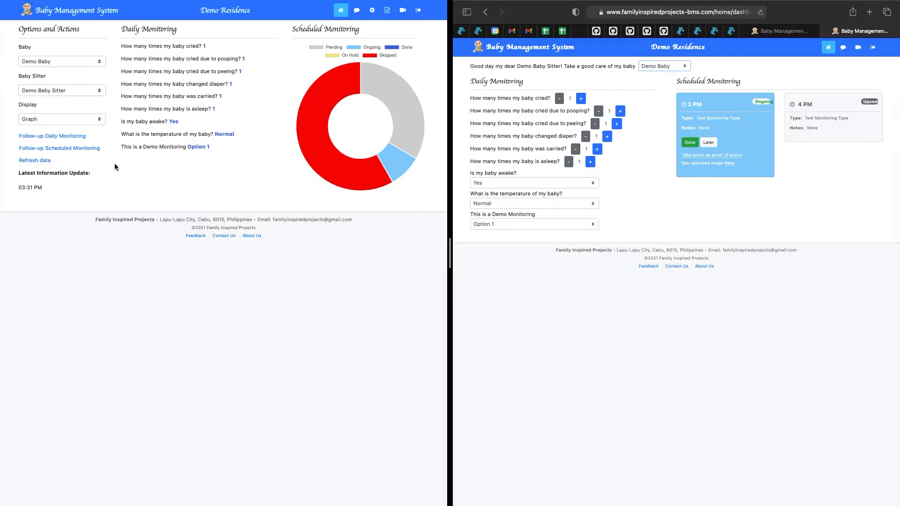
pyautogui.moveTo(104, 159)
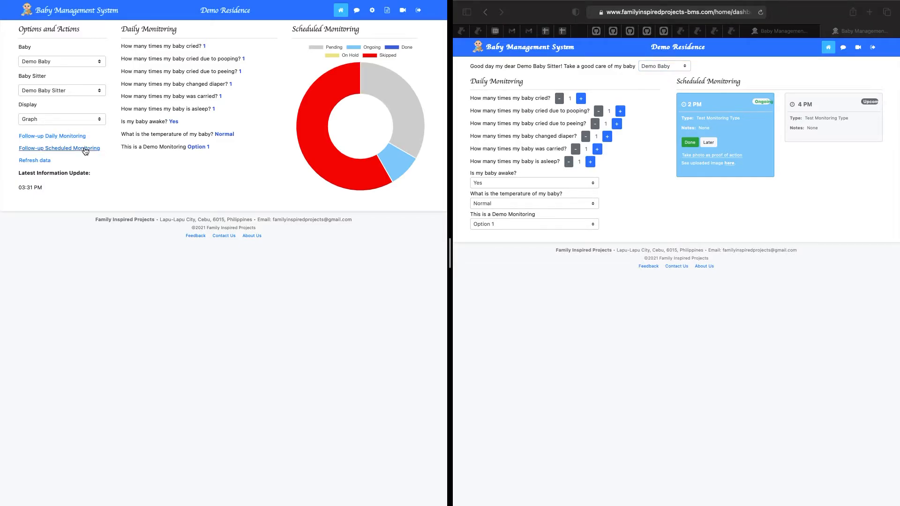
# Send a Follow-up Scheduled Monitoring reminder and acknowledge it with Got it on the babysitter side
pyautogui.click(58, 147)
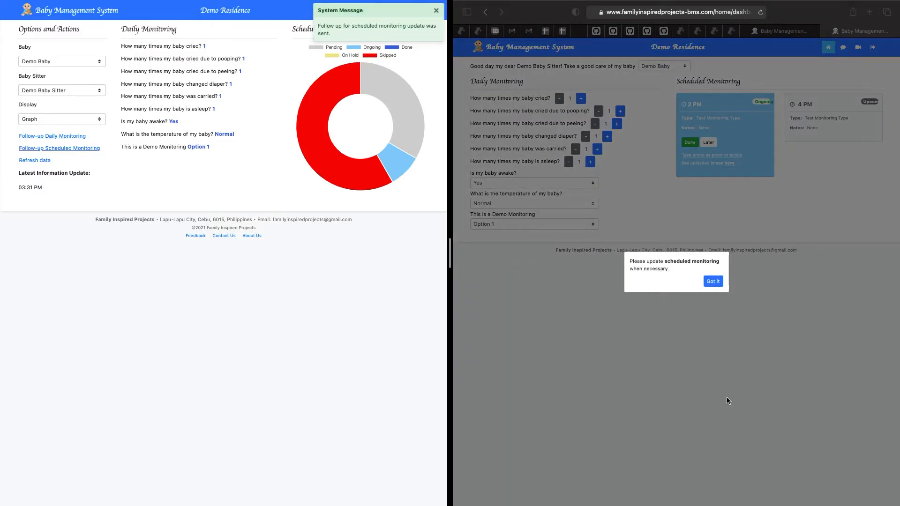
pyautogui.click(436, 10)
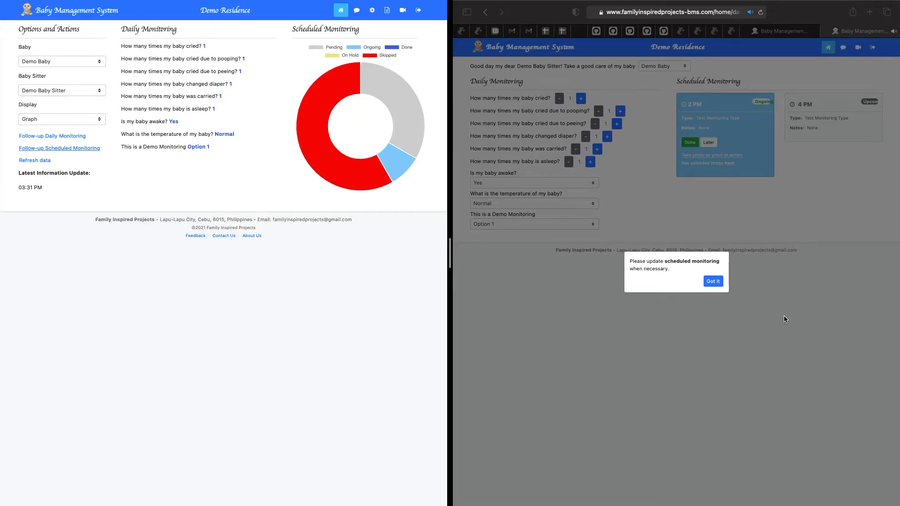
pyautogui.moveTo(772, 311)
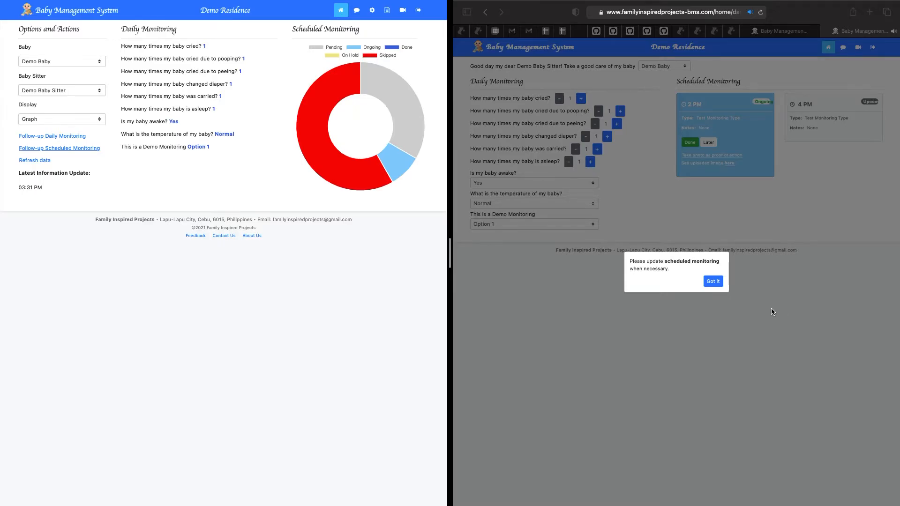
pyautogui.moveTo(740, 306)
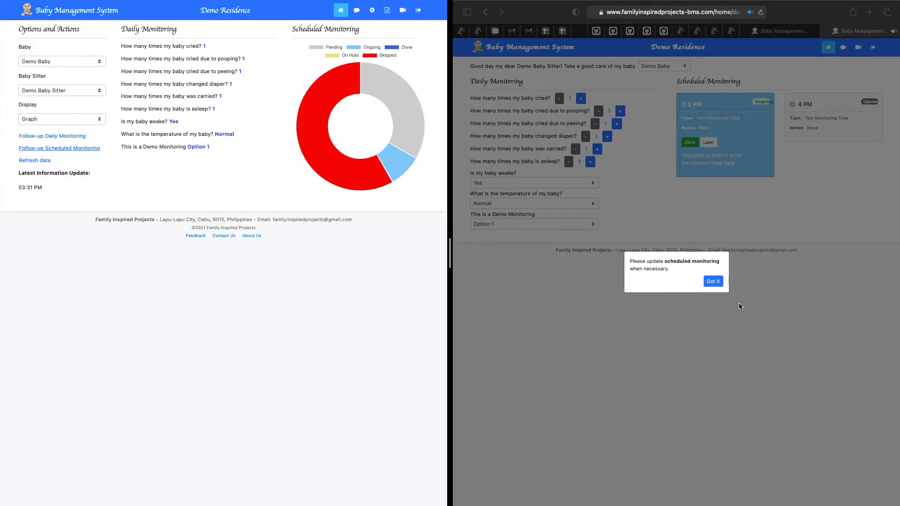
pyautogui.click(712, 281)
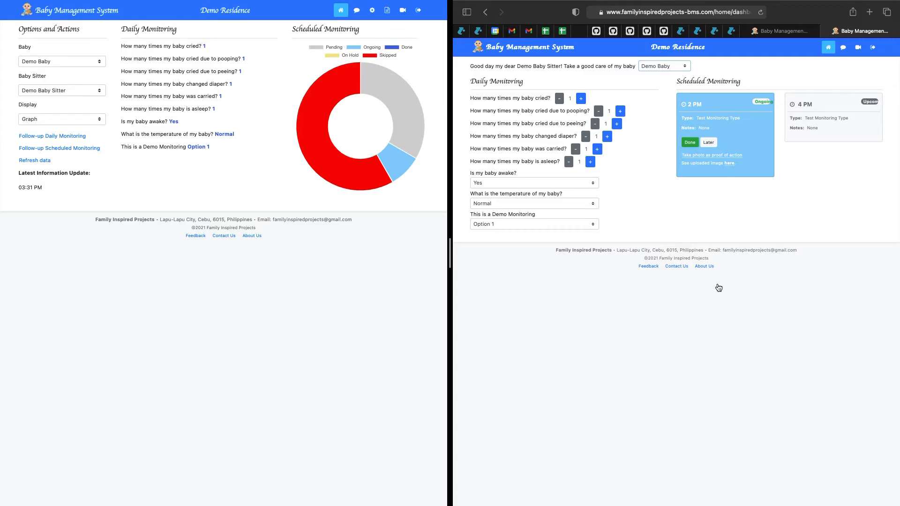
pyautogui.moveTo(676, 240)
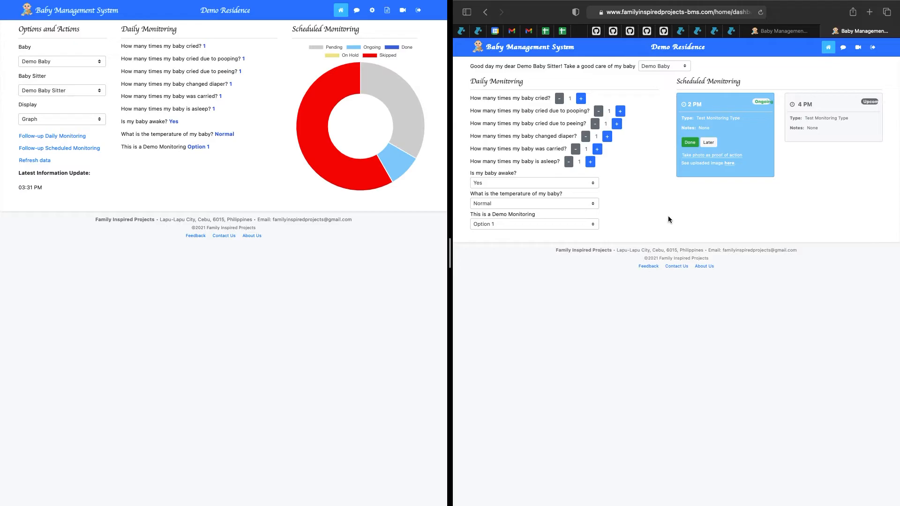
pyautogui.moveTo(566, 124)
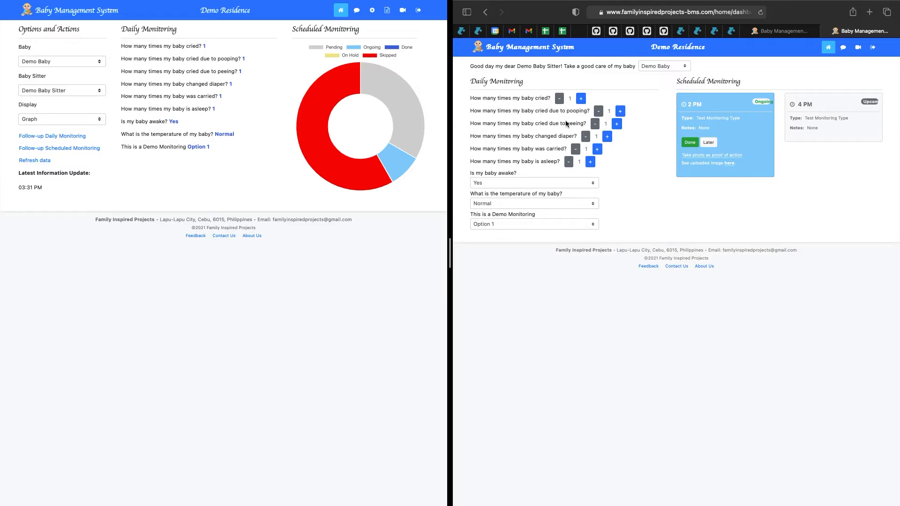
pyautogui.moveTo(628, 170)
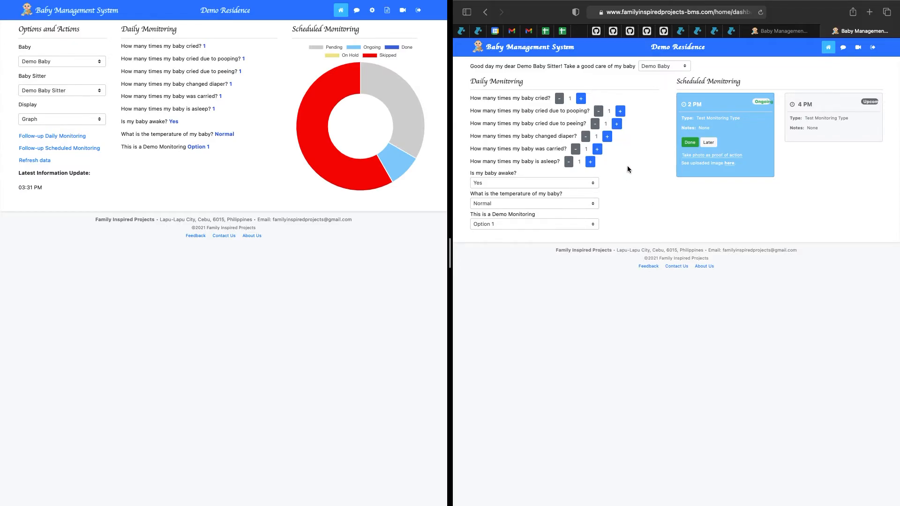
pyautogui.moveTo(298, 30)
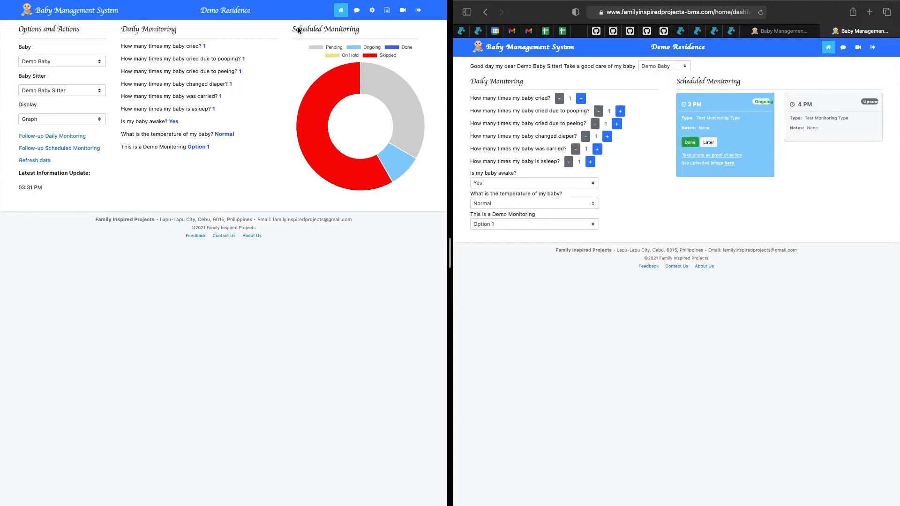
pyautogui.moveTo(211, 224)
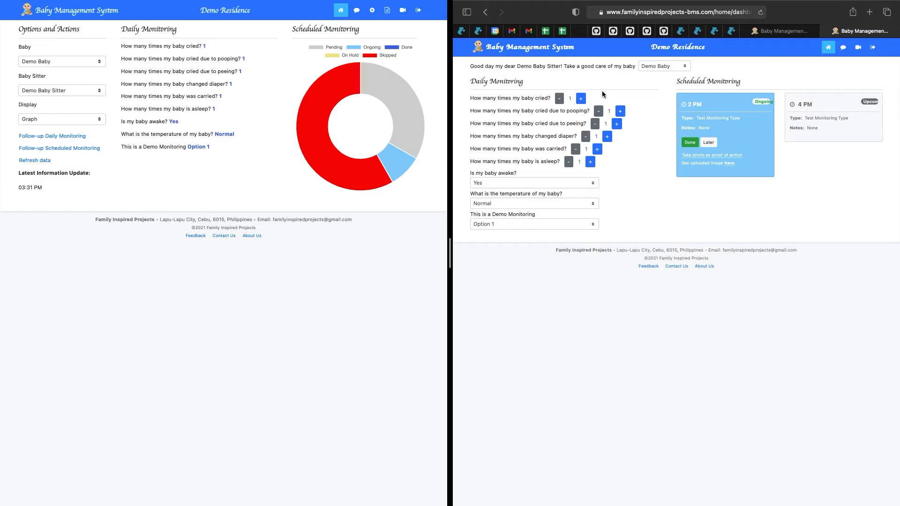
# Raise the crying, pooping, peeing, diaper change and asleep counts to 2
pyautogui.click(582, 98)
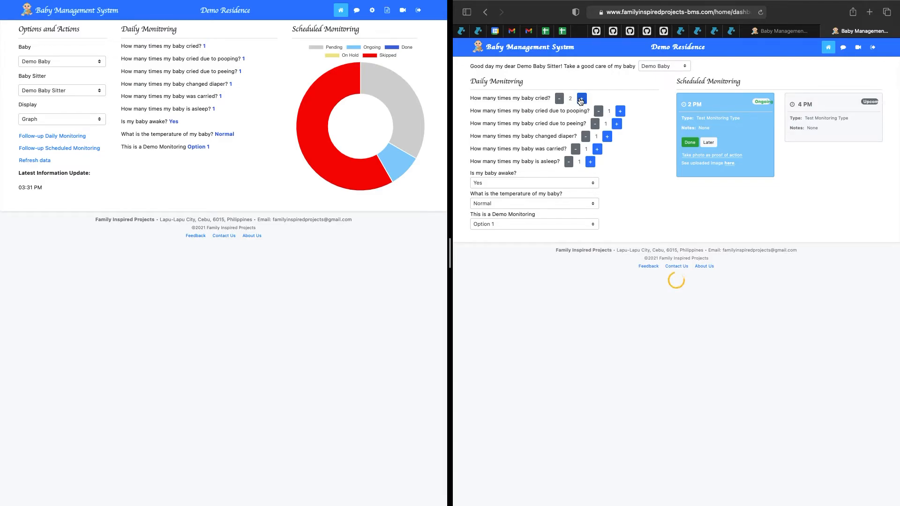
pyautogui.click(582, 98)
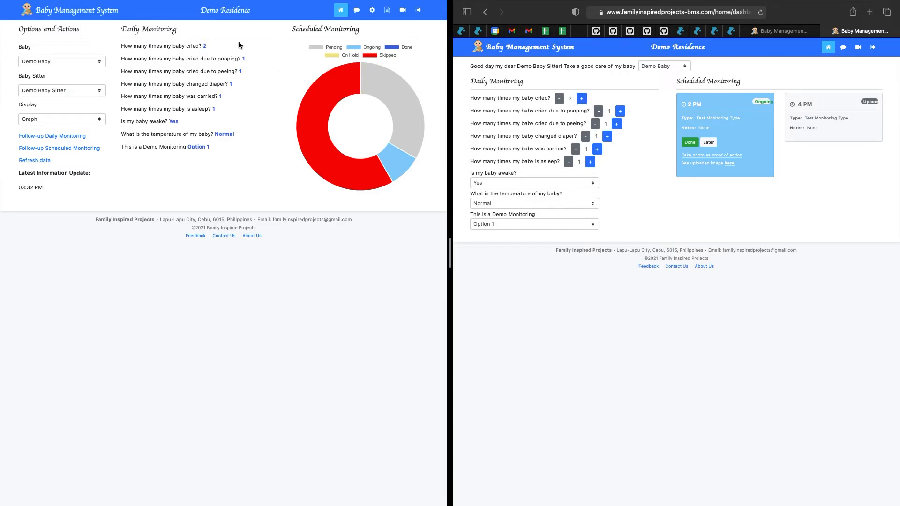
pyautogui.moveTo(200, 53)
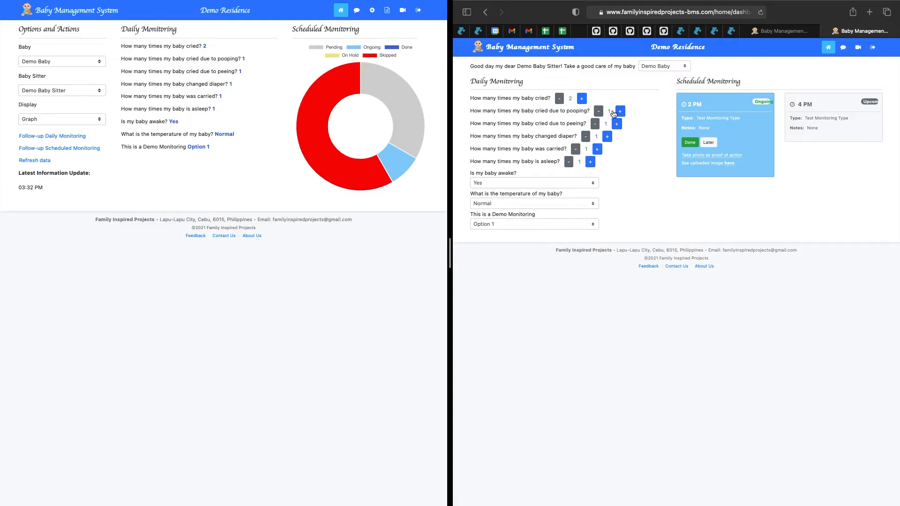
pyautogui.click(620, 110)
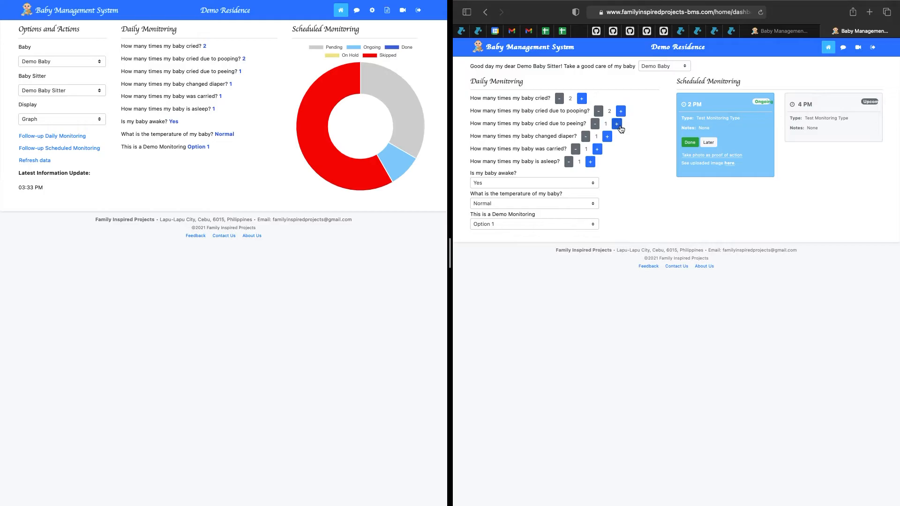
pyautogui.click(617, 123)
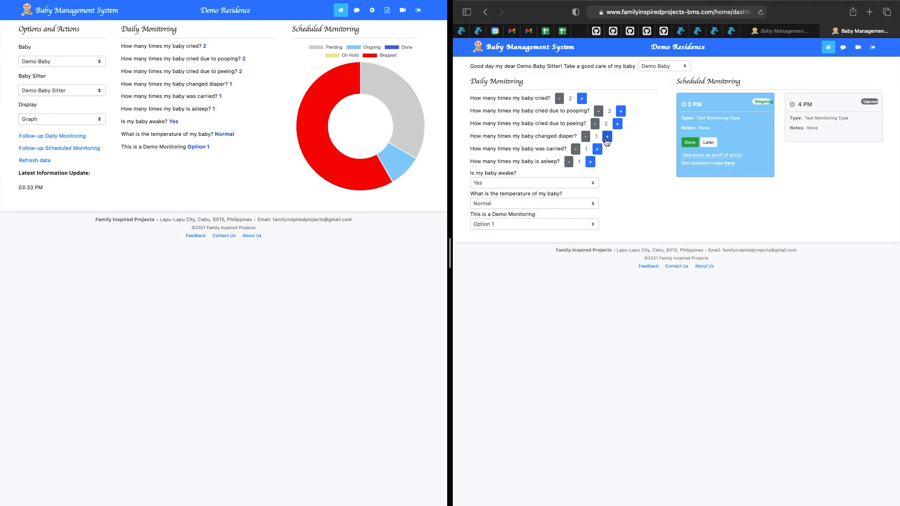
pyautogui.click(606, 136)
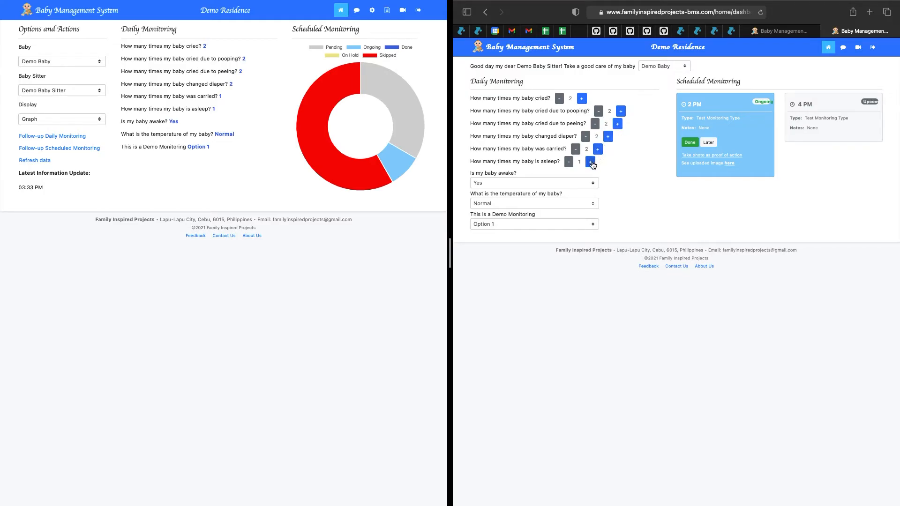
pyautogui.click(591, 161)
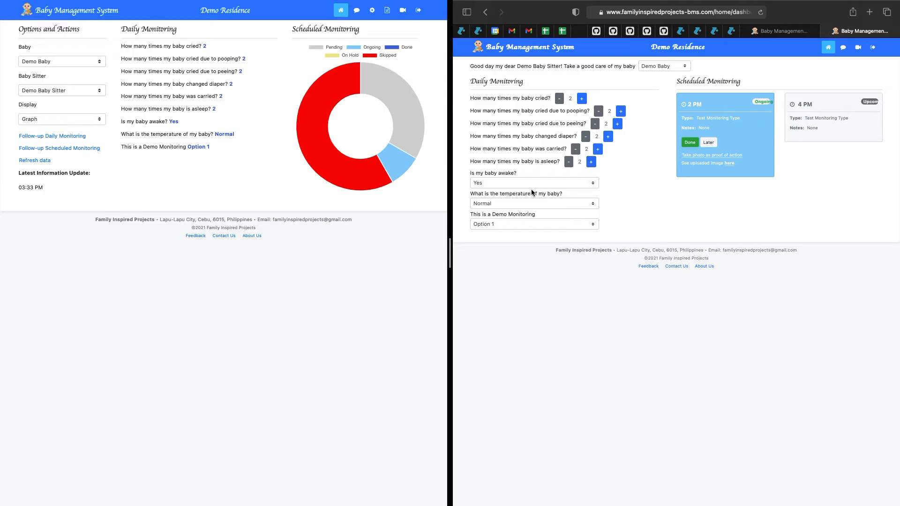
# Record the baby as not awake (No) and set demo monitoring to Option 2
pyautogui.click(533, 183)
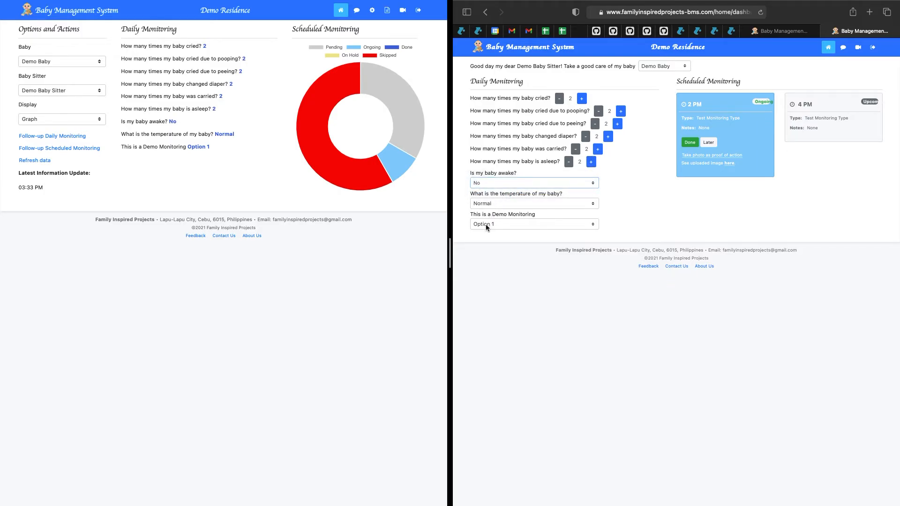
pyautogui.click(534, 224)
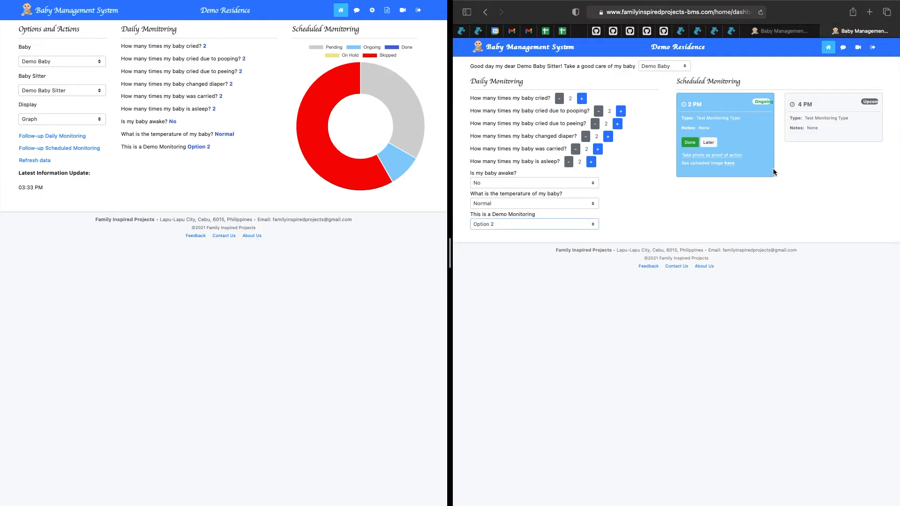
pyautogui.moveTo(782, 215)
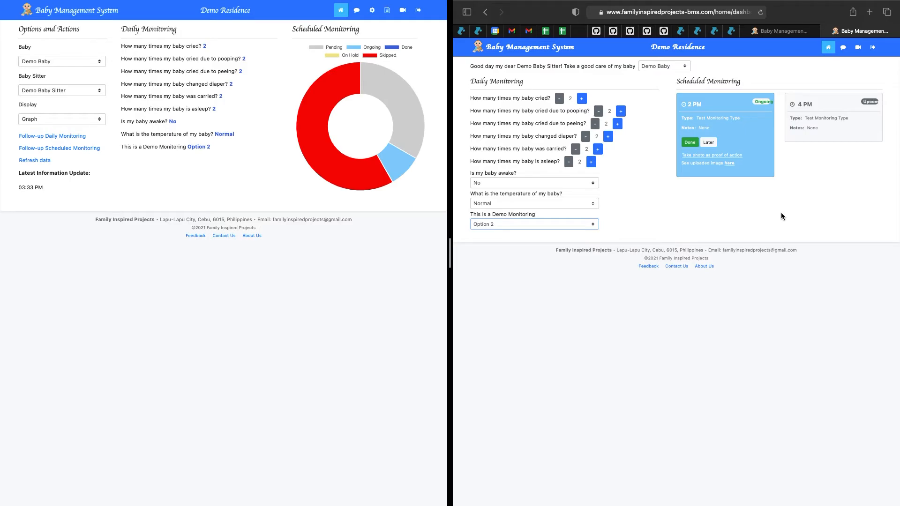
pyautogui.moveTo(779, 212)
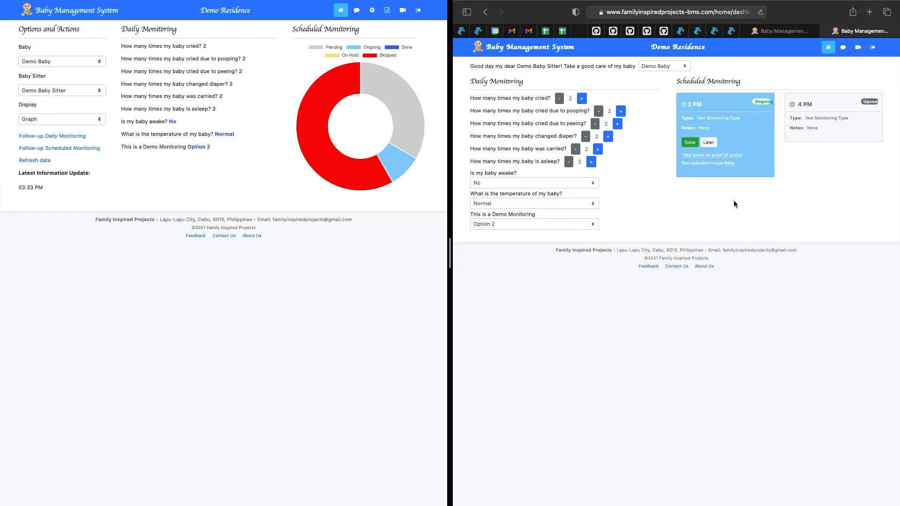
pyautogui.moveTo(749, 192)
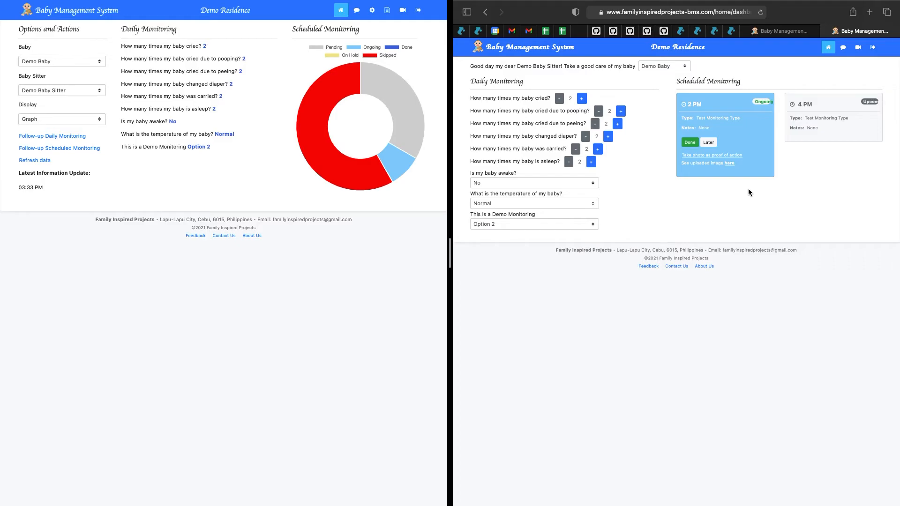
pyautogui.moveTo(719, 160)
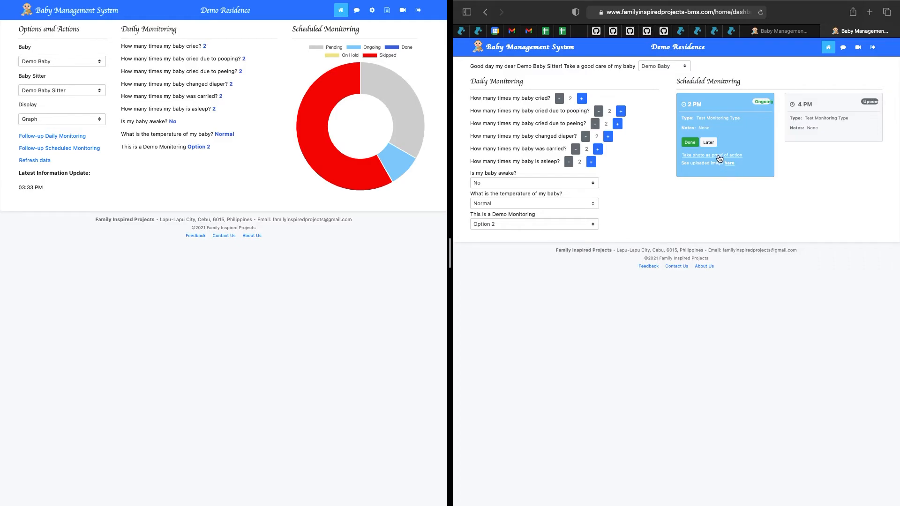
# Capture a camera photo and upload it as proof for the 2 PM scheduled task
pyautogui.click(712, 155)
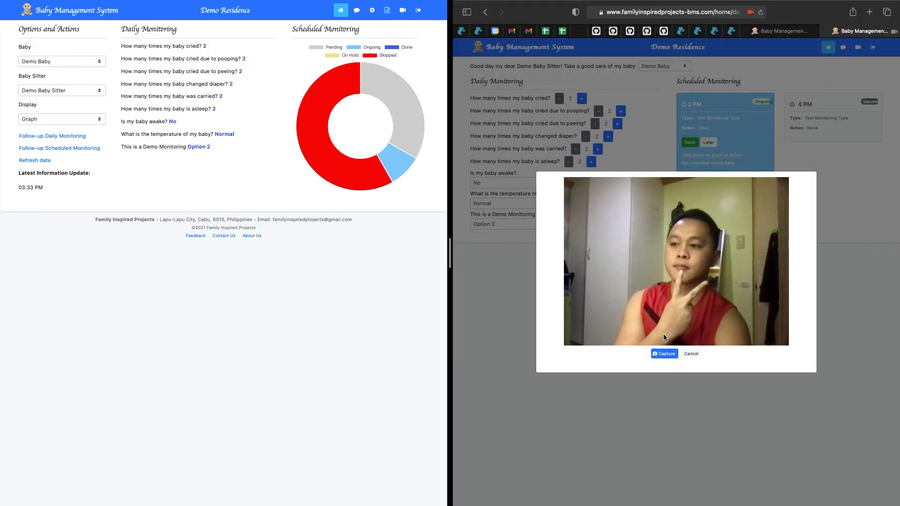
pyautogui.click(663, 354)
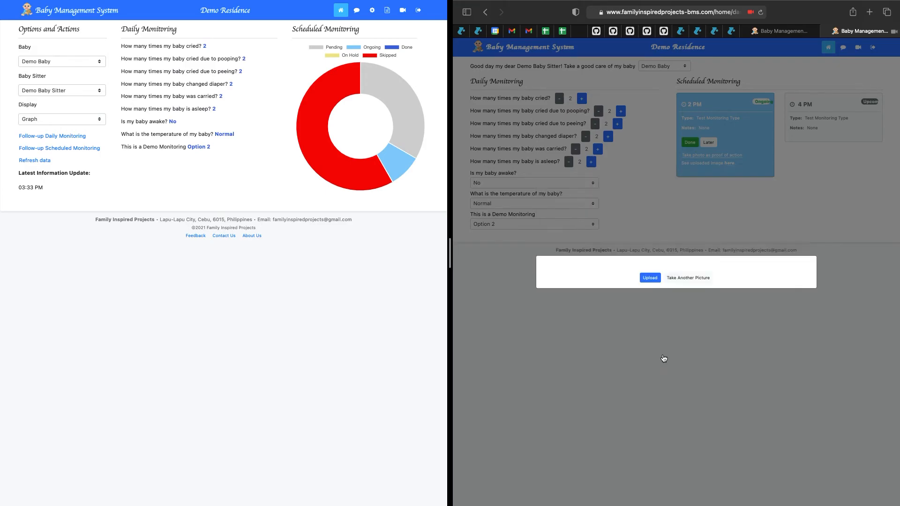
pyautogui.click(687, 277)
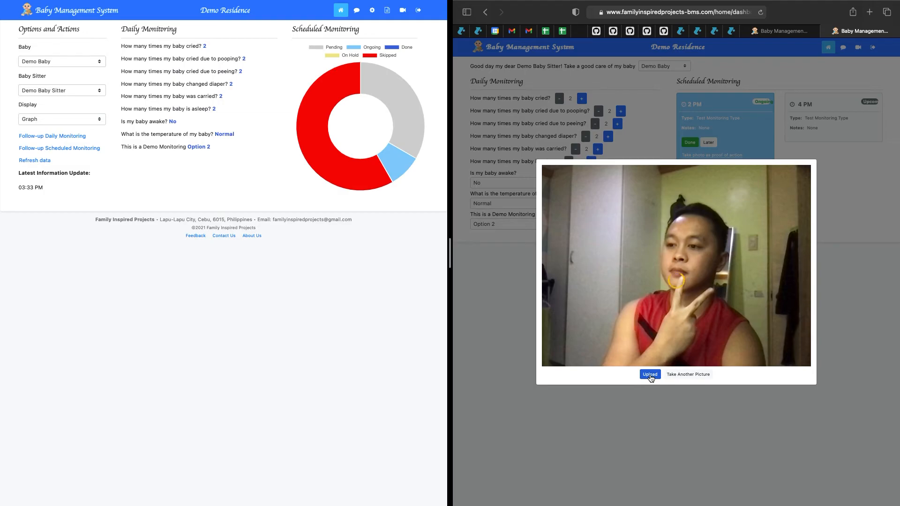
pyautogui.click(649, 374)
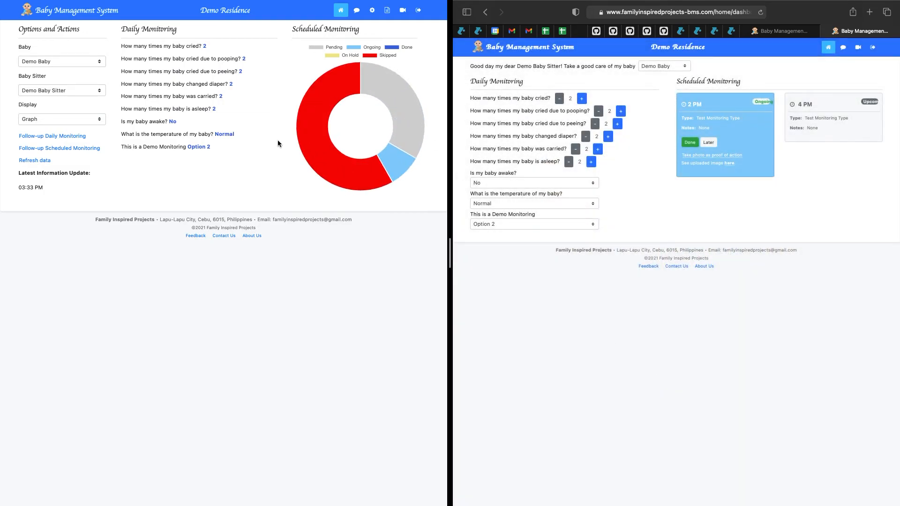
pyautogui.moveTo(416, 87)
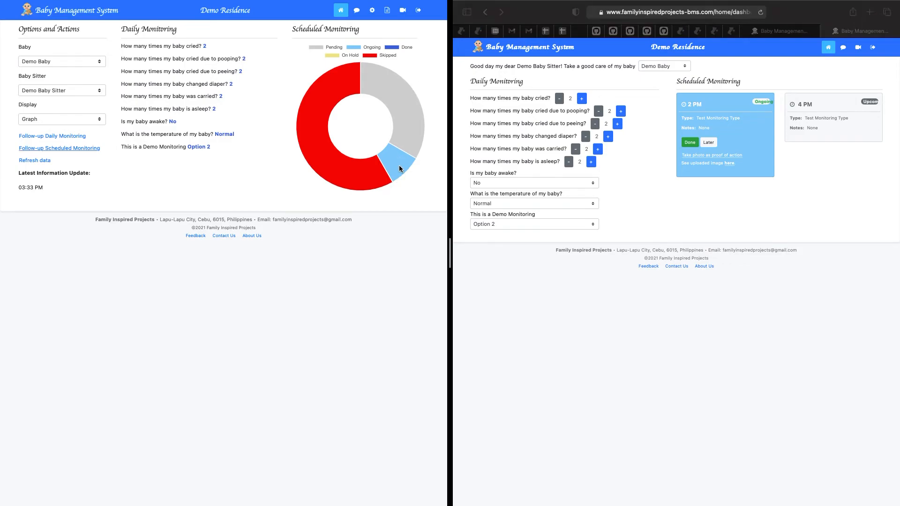
pyautogui.click(59, 148)
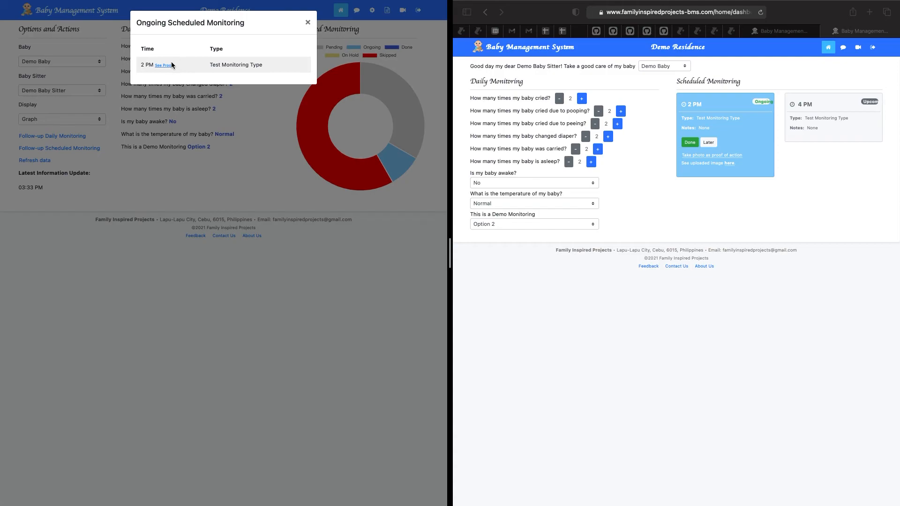
pyautogui.click(307, 22)
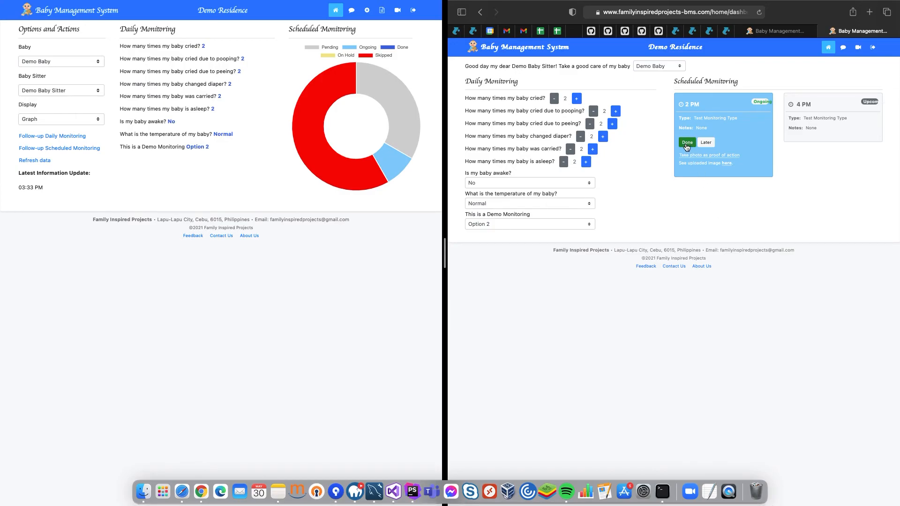
# Mark Demo Baby's 2 PM scheduled monitoring as Done, updating the parent's chart
pyautogui.click(687, 143)
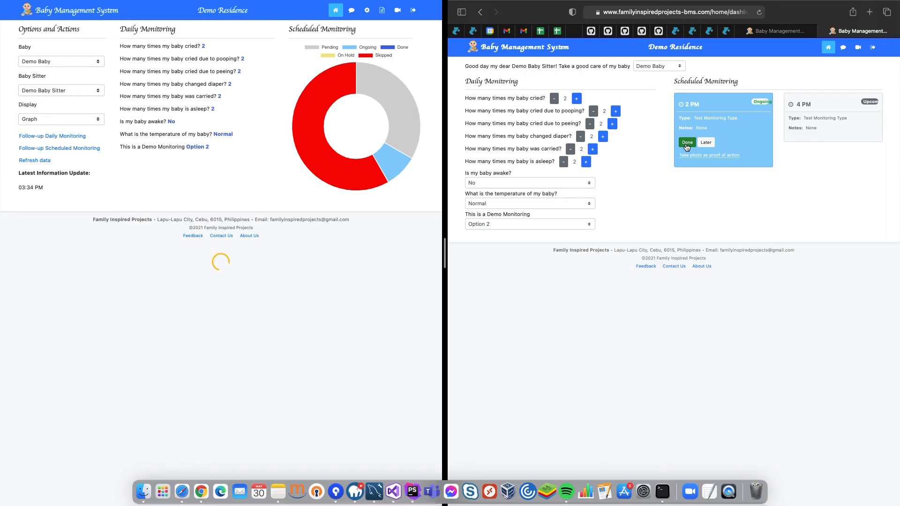
pyautogui.click(687, 143)
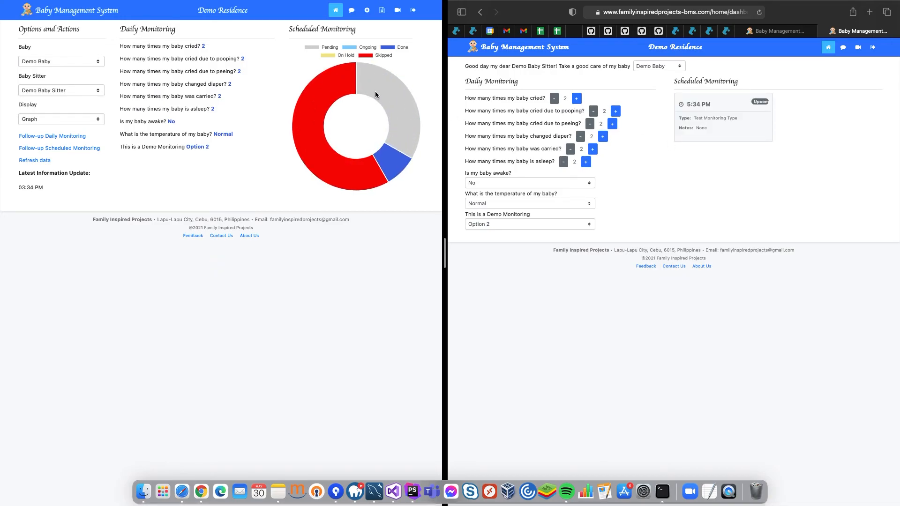
pyautogui.moveTo(373, 198)
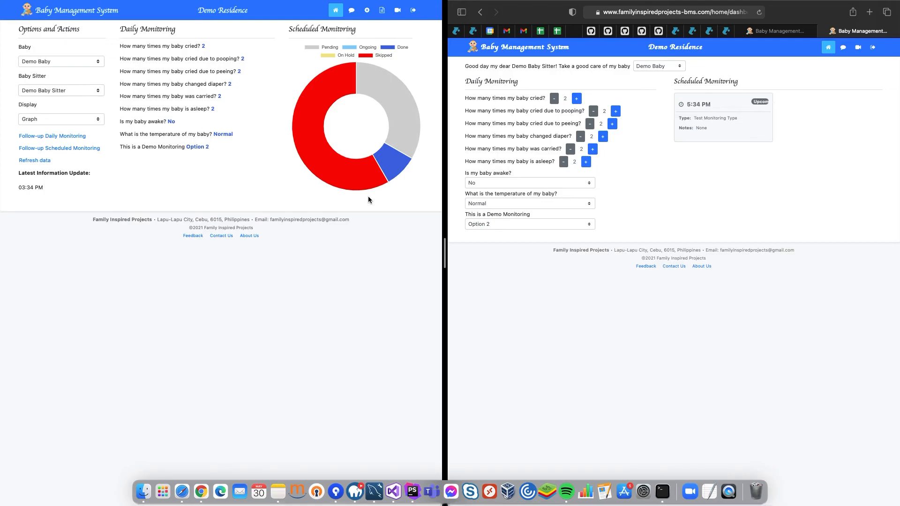
pyautogui.moveTo(278, 185)
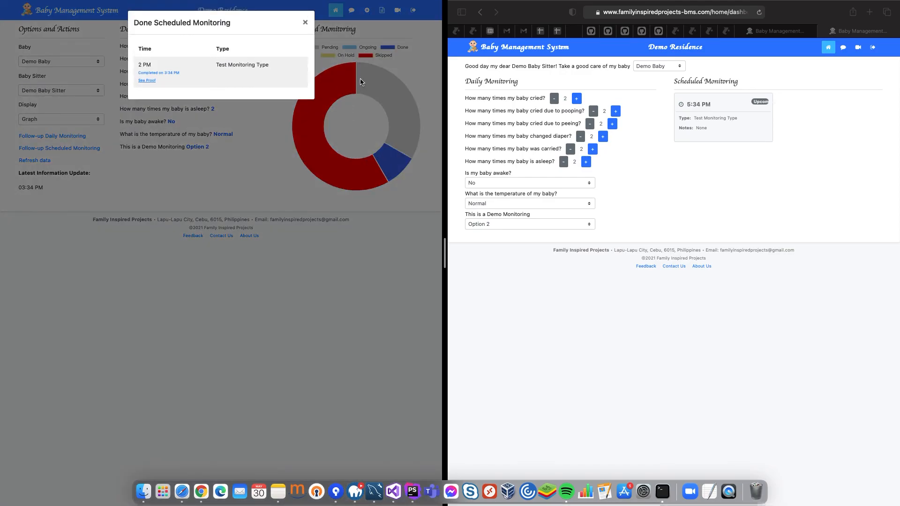
pyautogui.moveTo(192, 70)
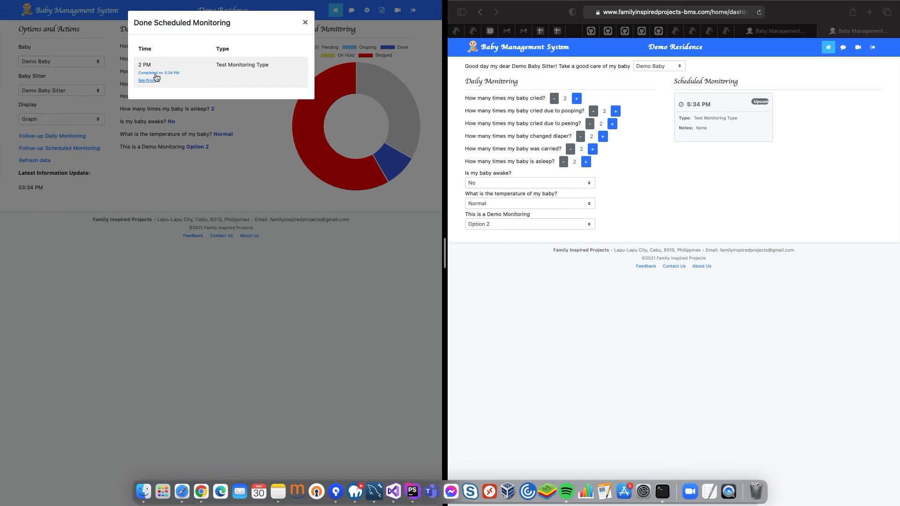
pyautogui.moveTo(161, 77)
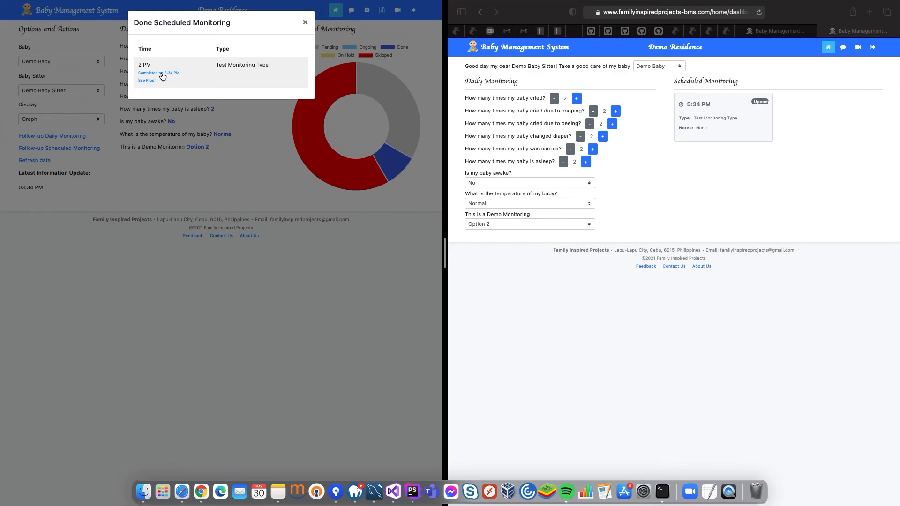